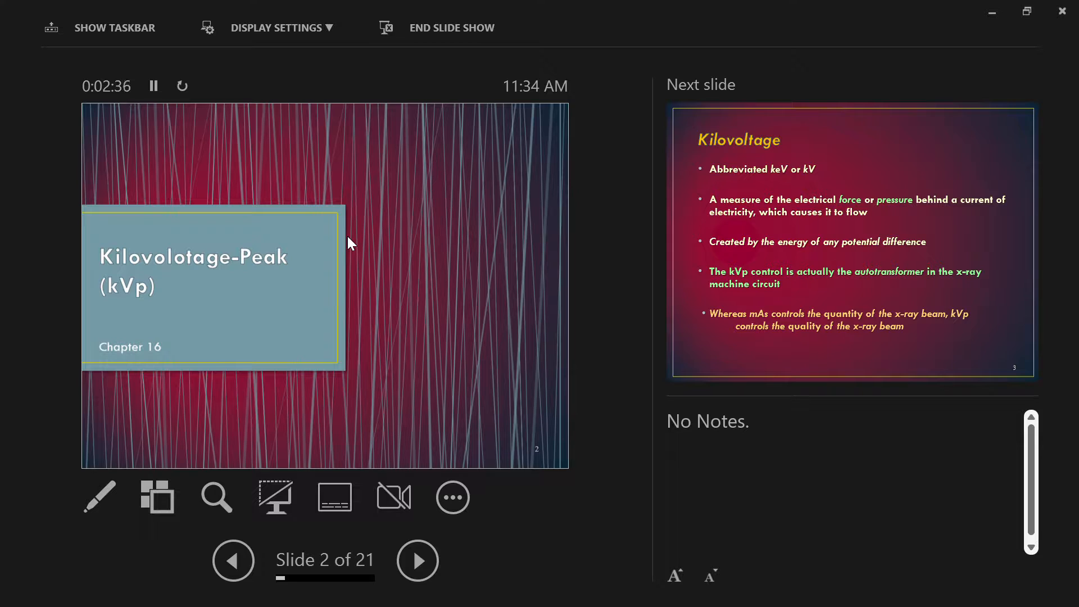
# Advance the presentation to slide 3 of 21, the Kilovoltage bullet slide.
pyautogui.click(416, 559)
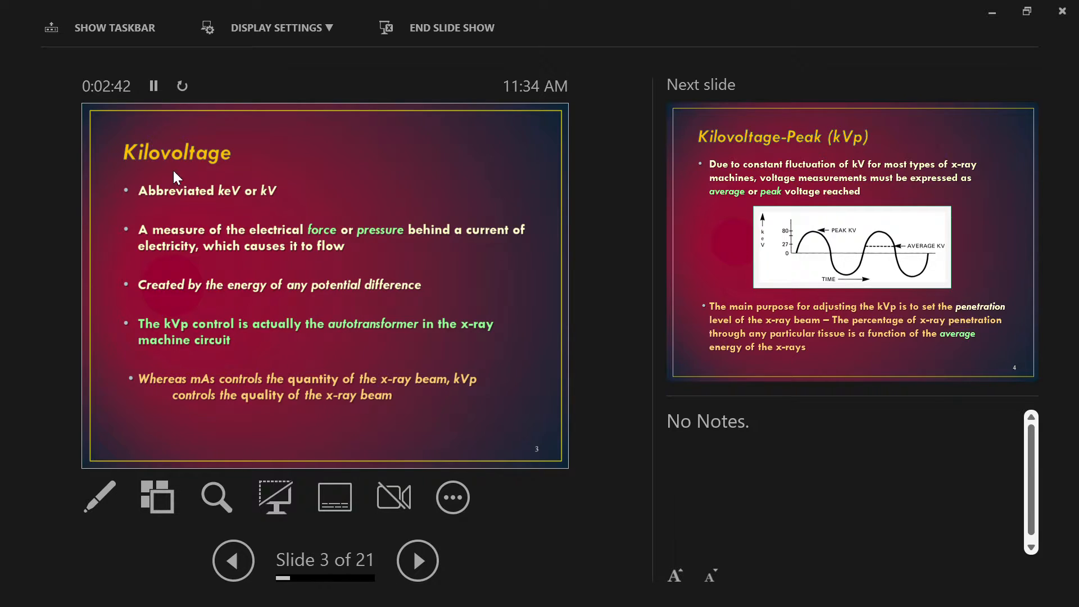
pyautogui.moveTo(233, 205)
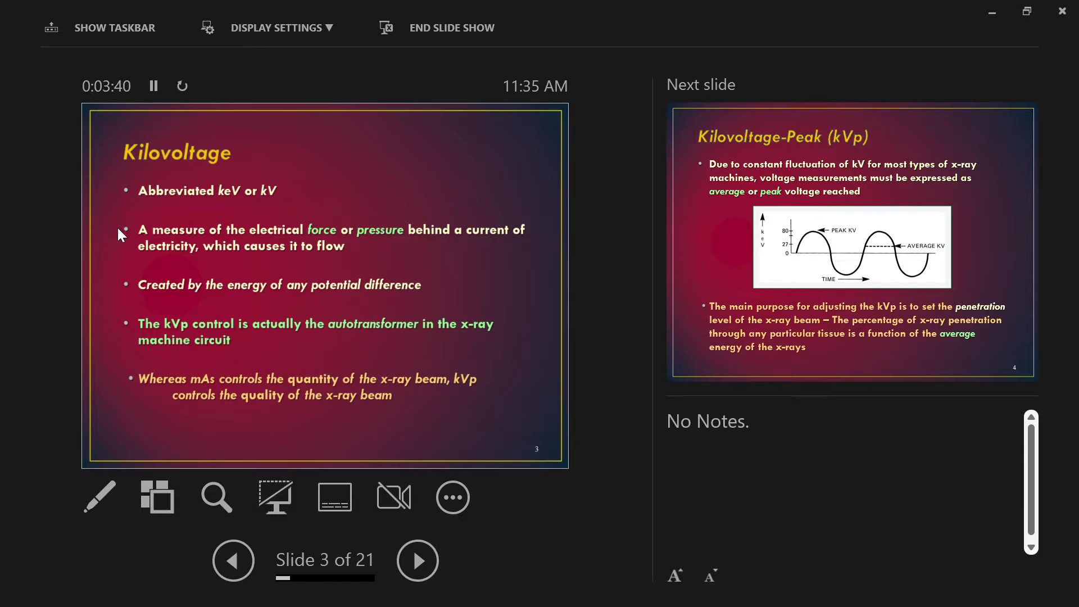
pyautogui.moveTo(130, 279)
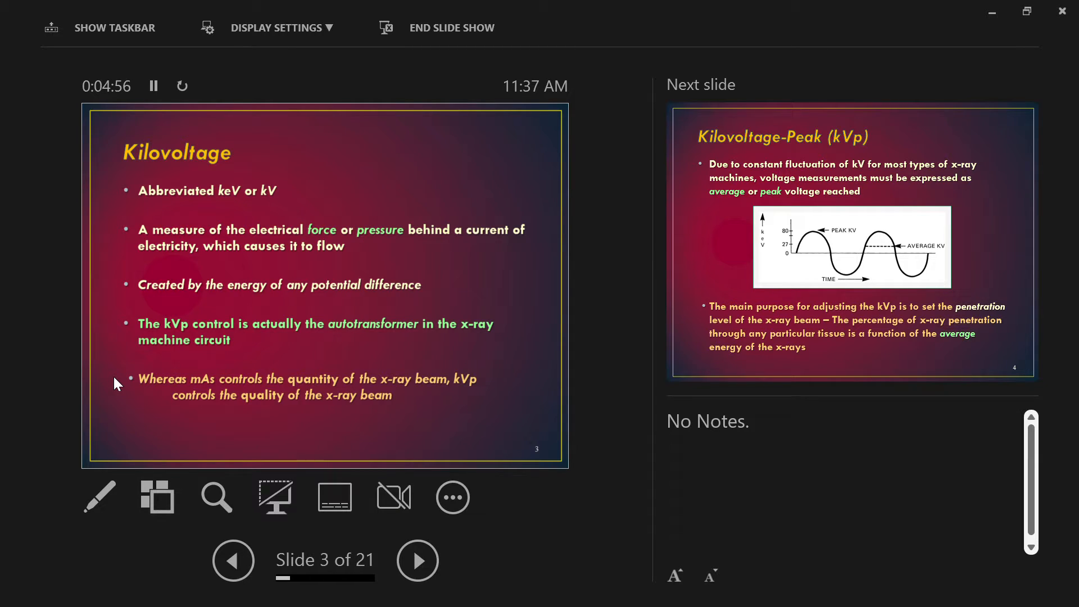
# Advance to slide 4, the kVp waveform graph, and activate the laser pointer on it.
pyautogui.click(417, 560)
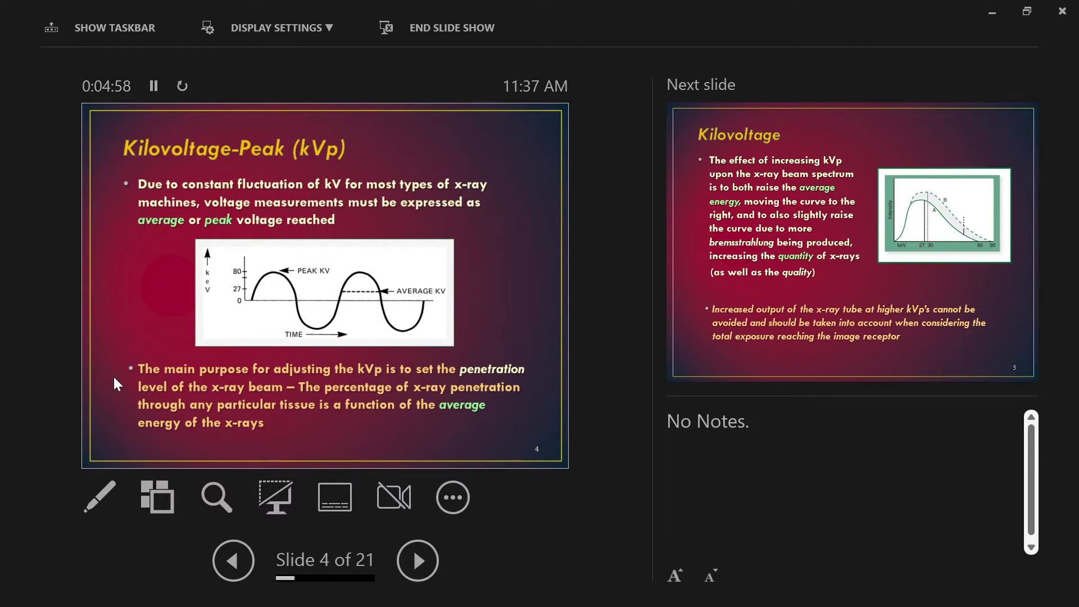
pyautogui.click(99, 496)
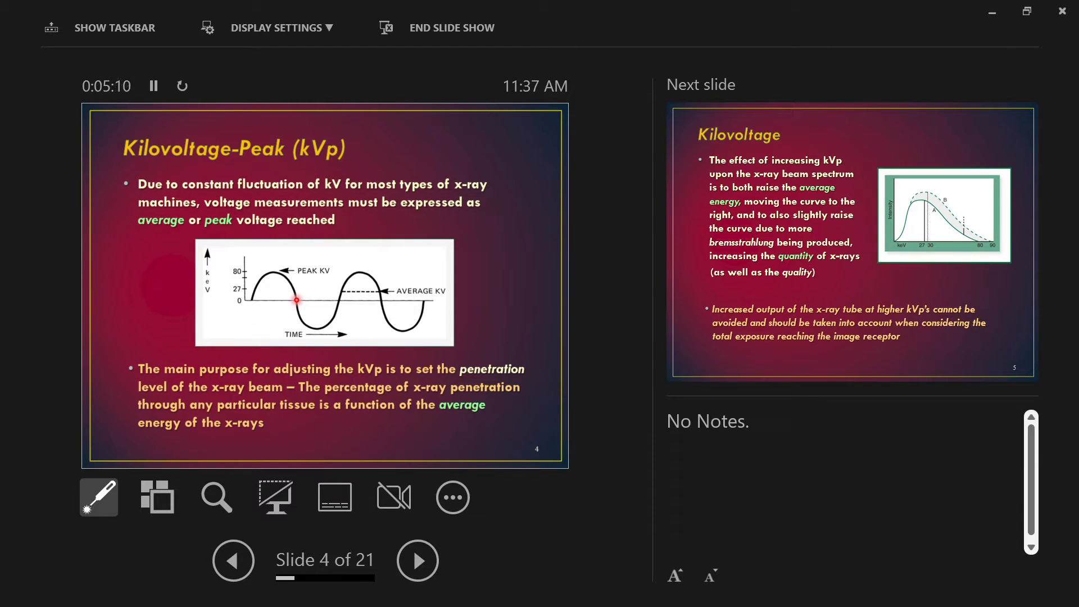
pyautogui.moveTo(188, 272)
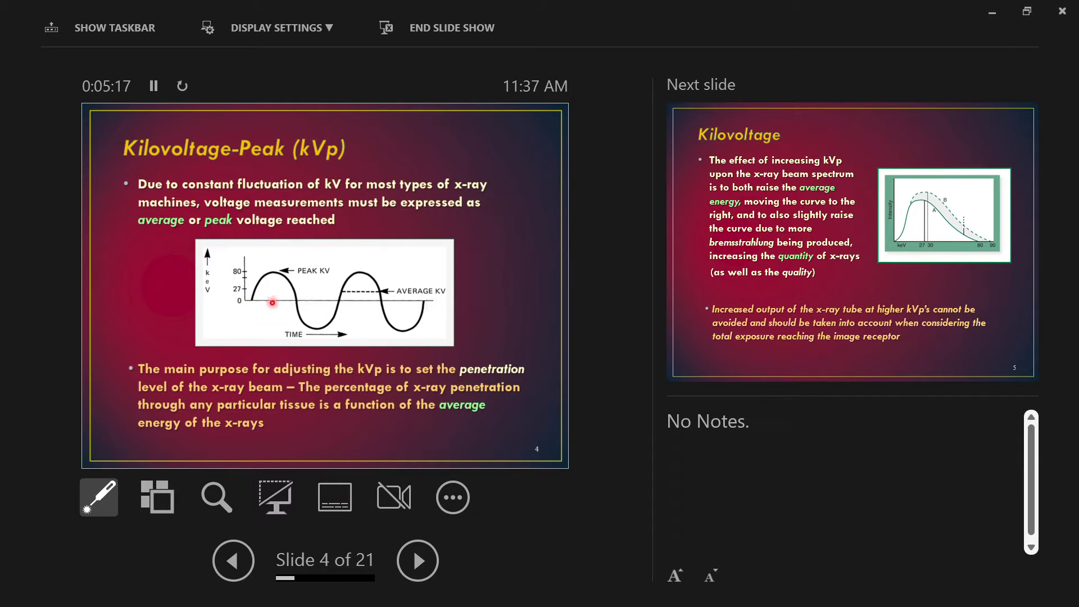
pyautogui.moveTo(234, 268)
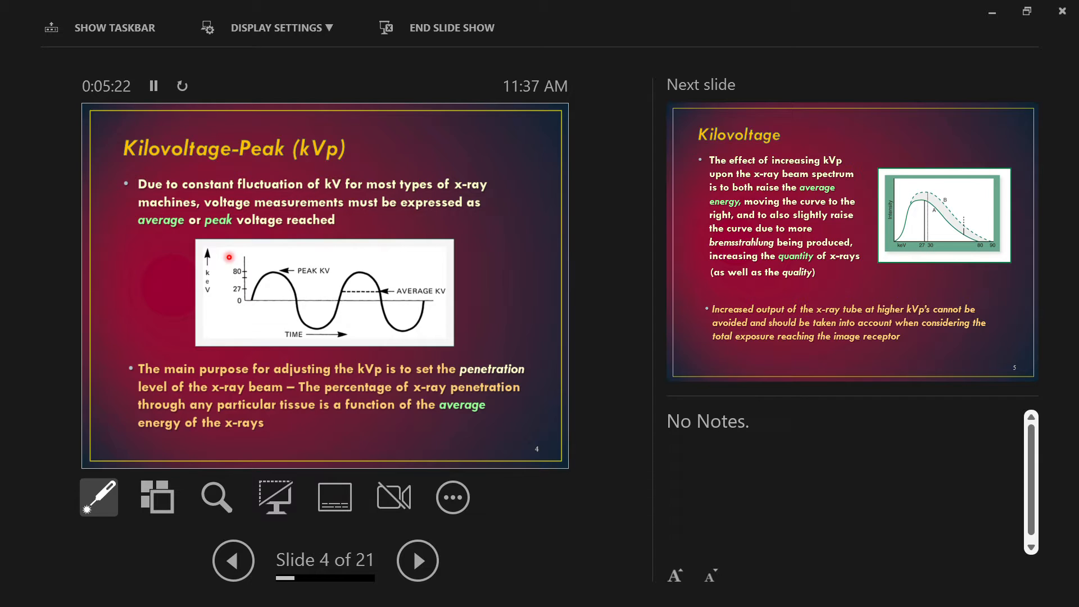
pyautogui.moveTo(247, 300)
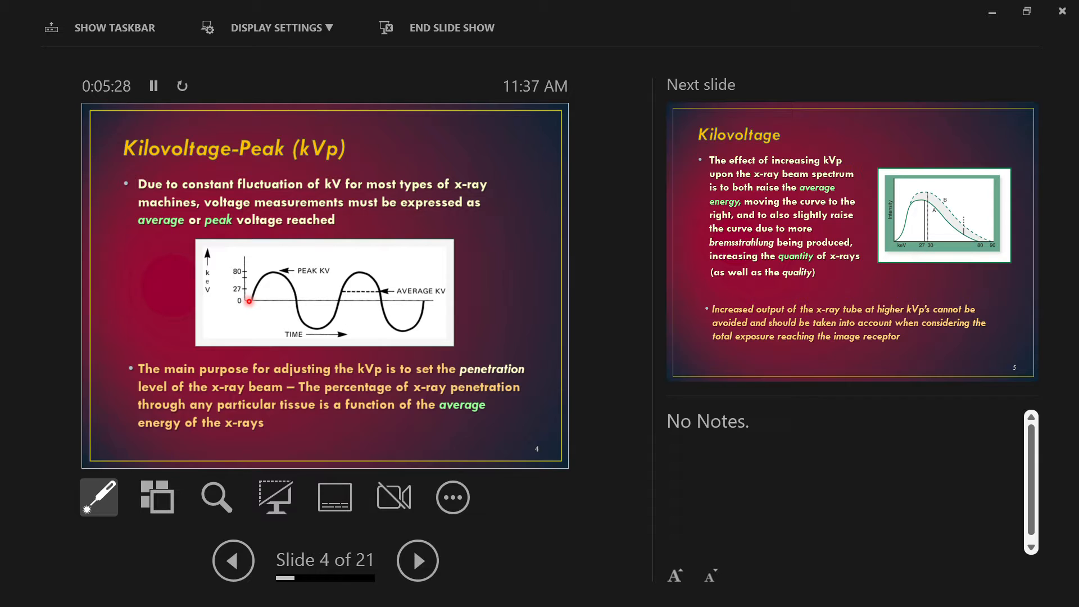
pyautogui.moveTo(253, 281)
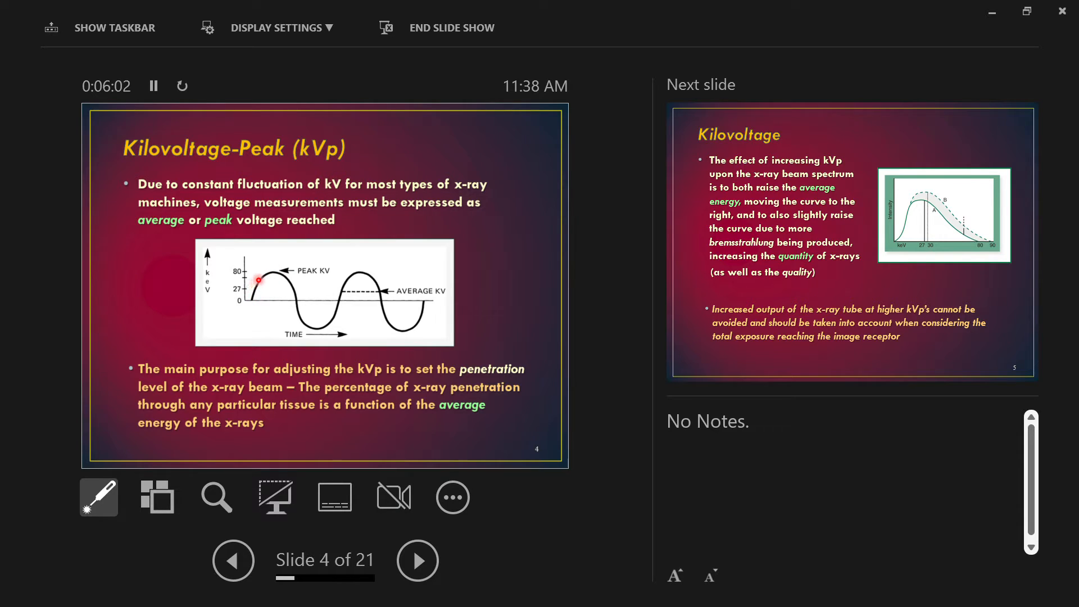
pyautogui.moveTo(279, 283)
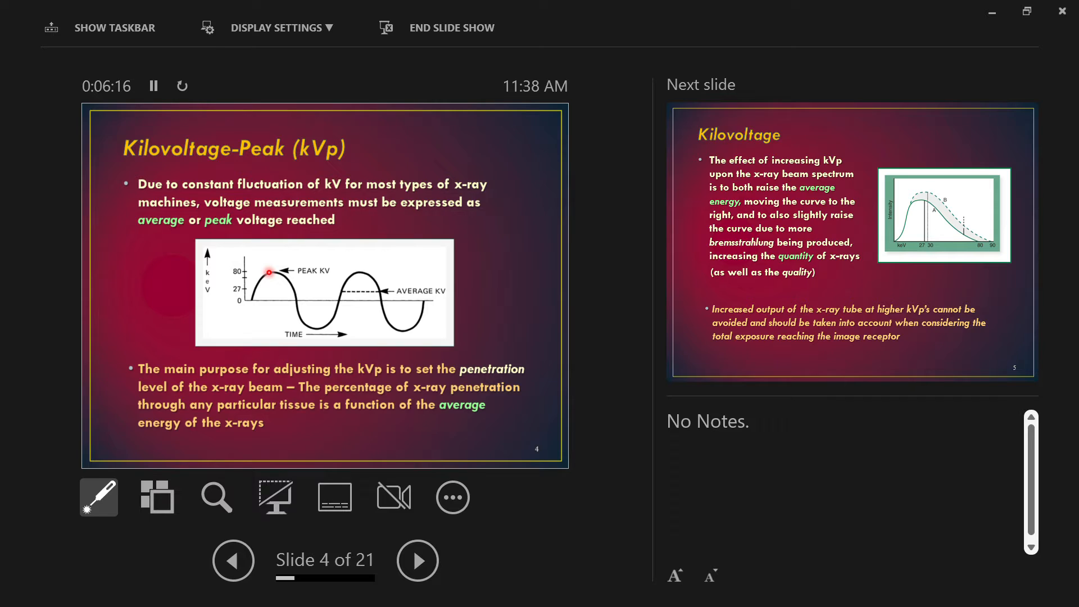
pyautogui.moveTo(256, 289)
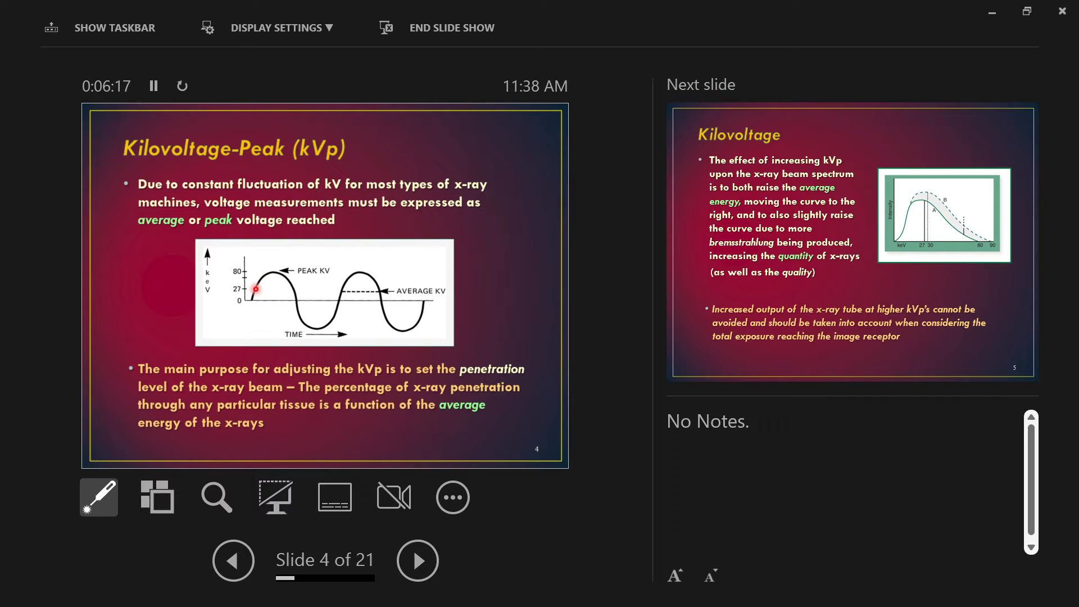